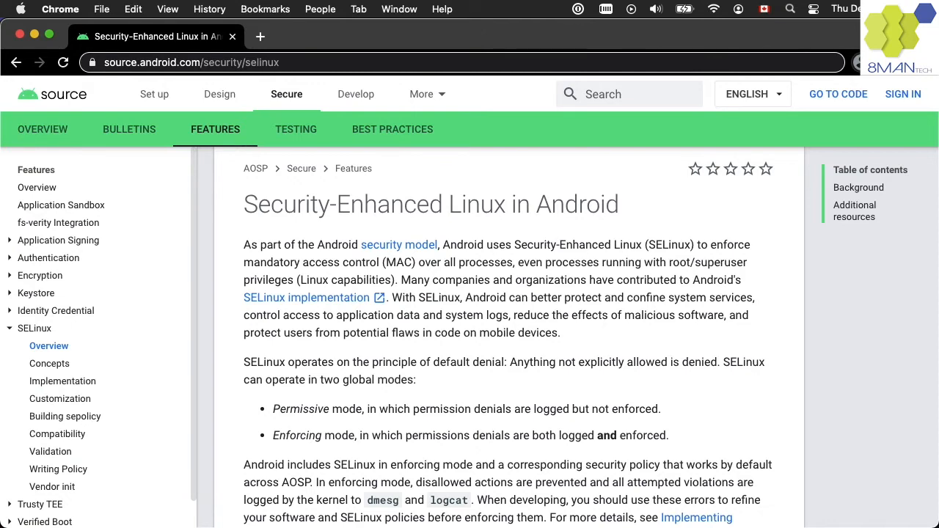
mouse_move(50, 364)
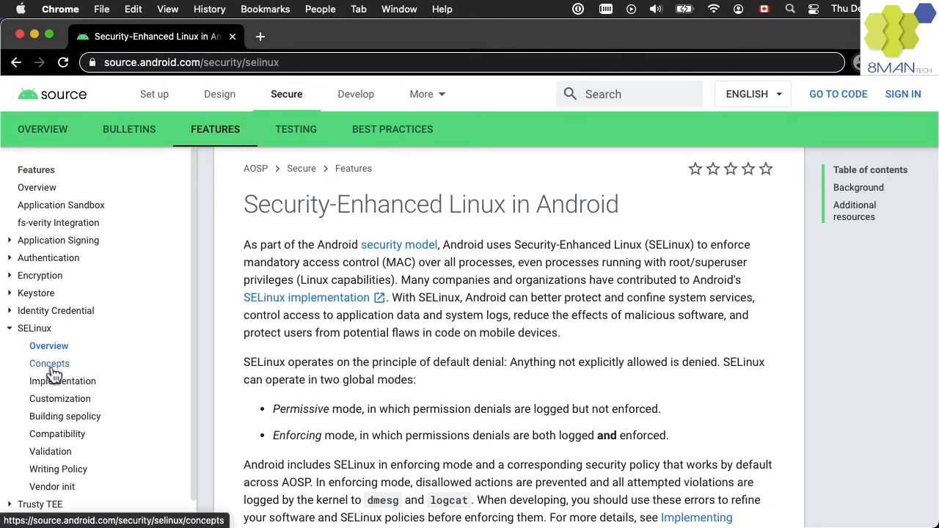
- Run id in the adb shell to show the shell user's groups and context u:r:shell:s0
left_click(49, 364)
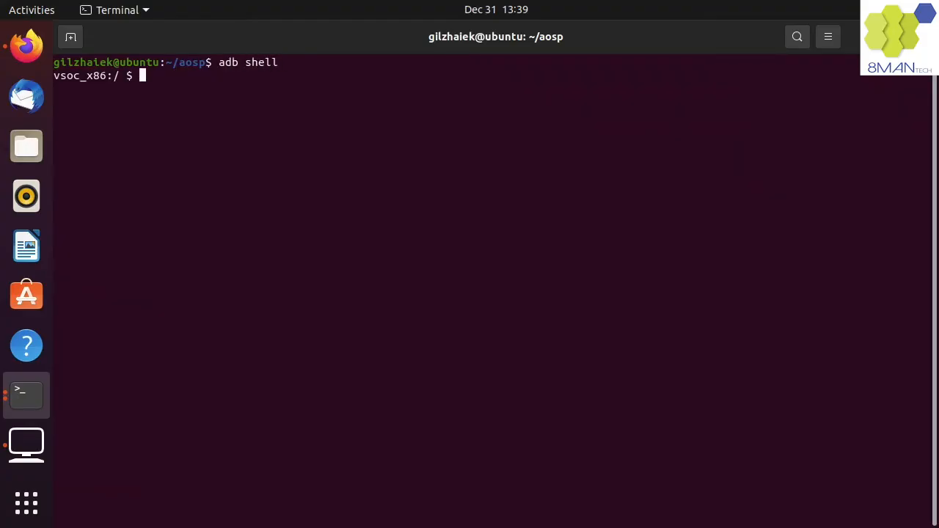
type("id")
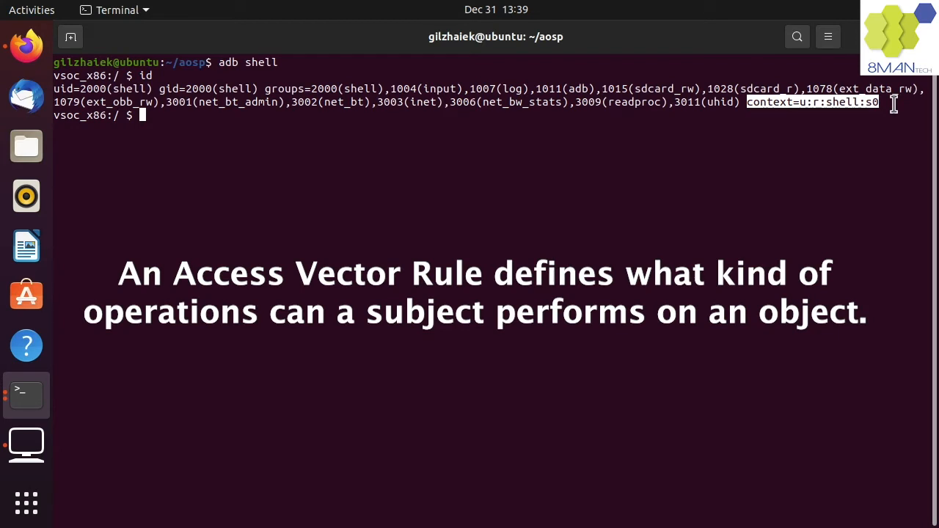
- List the root directory, then ls -lZ init.environ.rc, which returns Permission denied
type("ls")
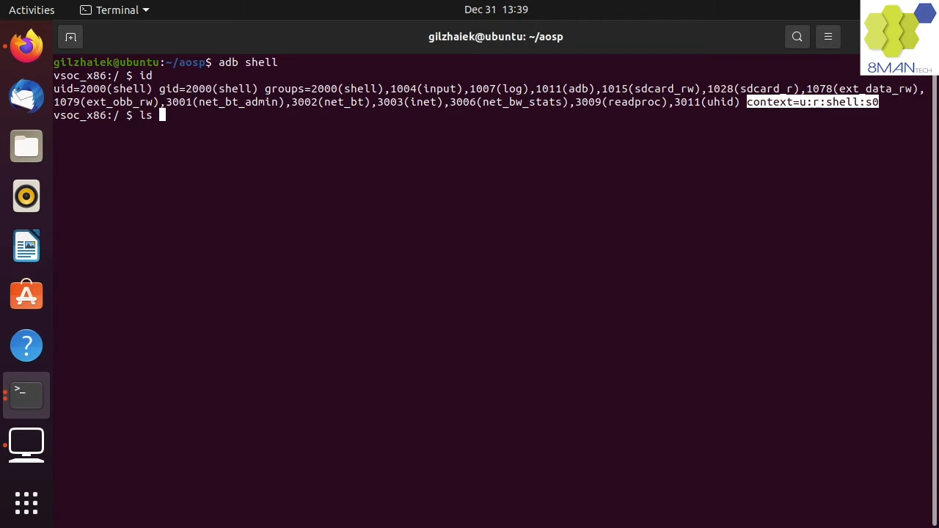
key("Return")
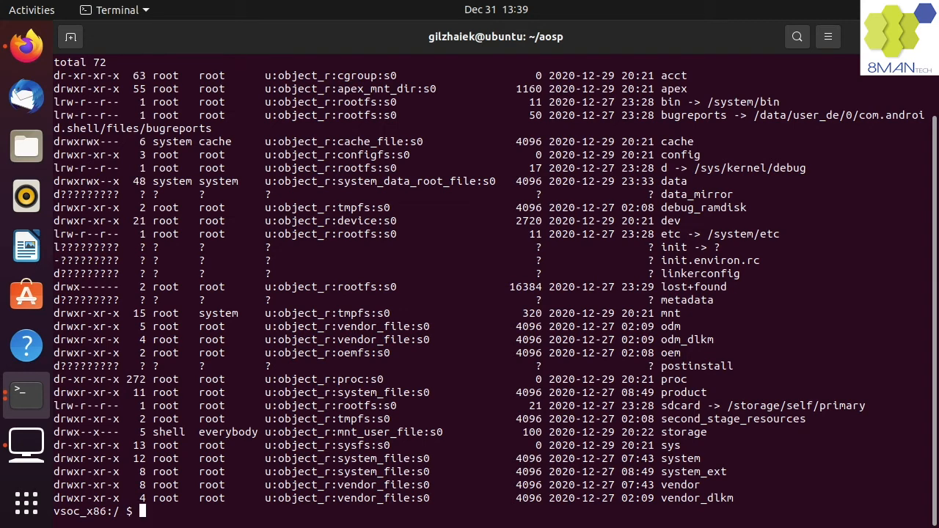
double_click(709, 261)
type("ls -lZ init.environ.rc")
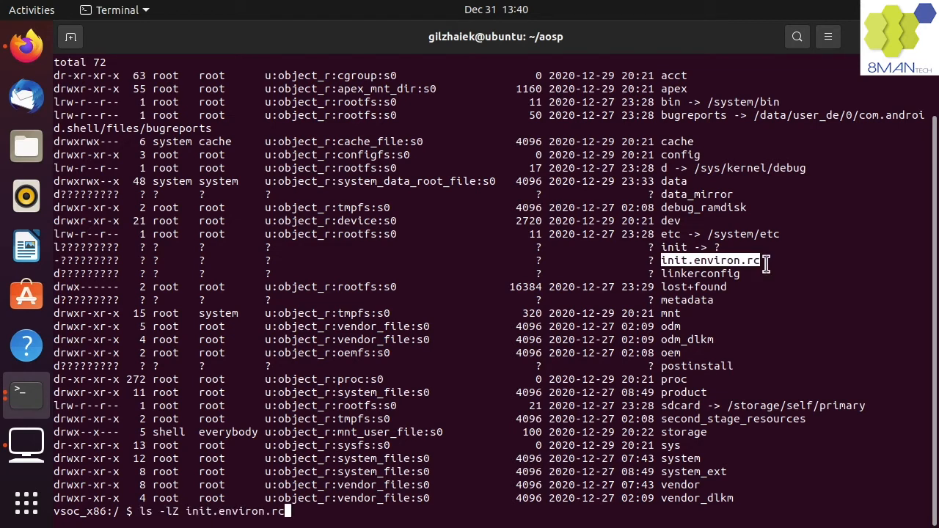
key("Return")
type("su")
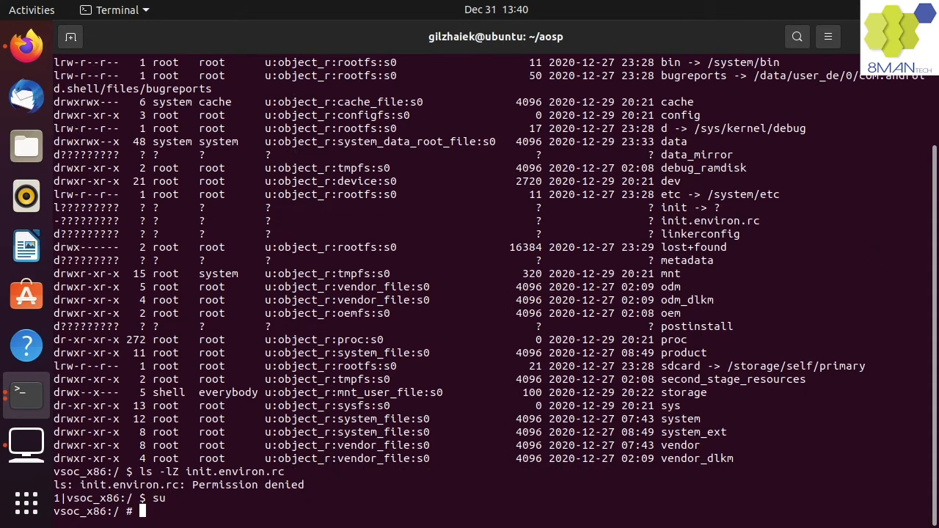
- As root, list init.environ.rc showing mode rwxr-x--- and context u:object_r:rootfs:s0, then exit
type("ls -lz")
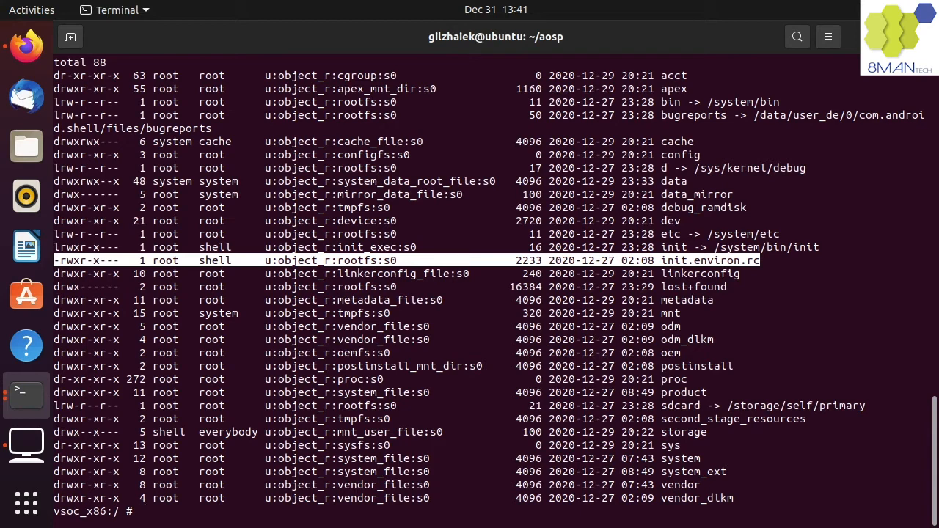
double_click(215, 261)
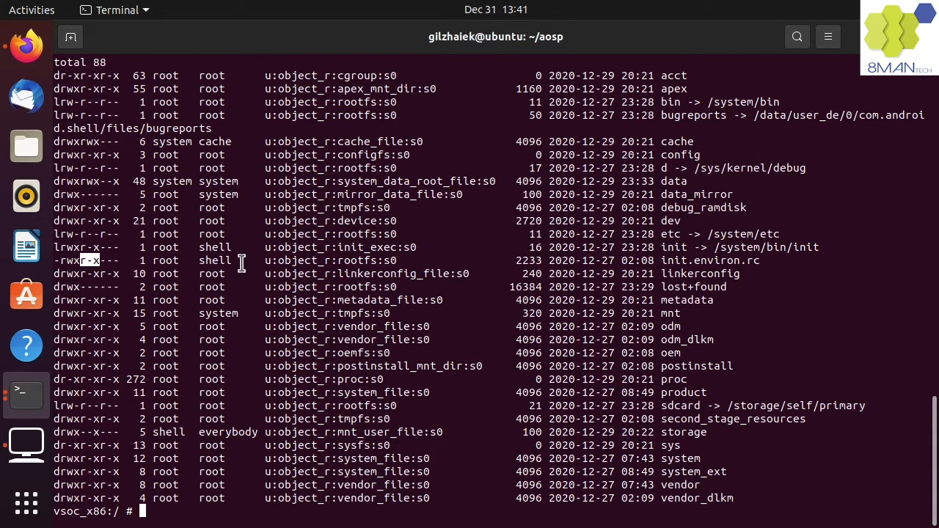
type("exit")
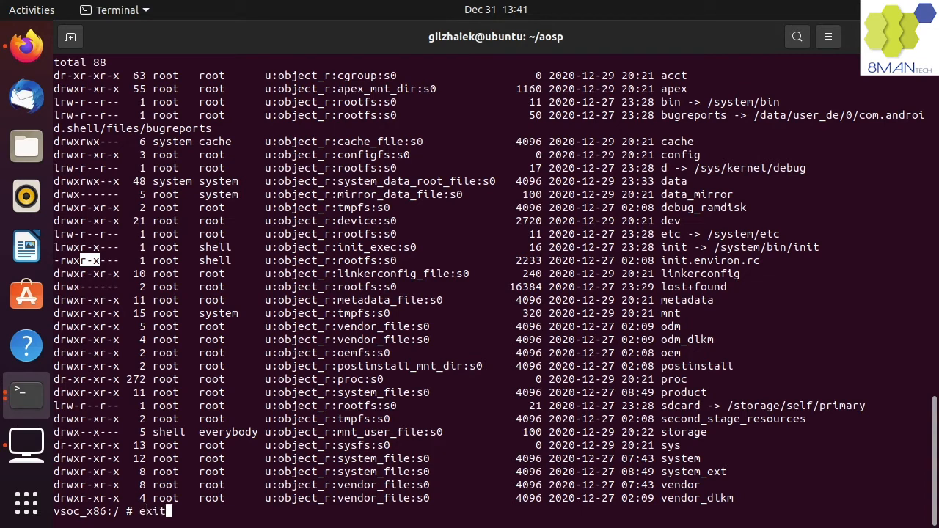
- As the shell user, cat init.environ.rc and get Permission denied
type("cat init.")
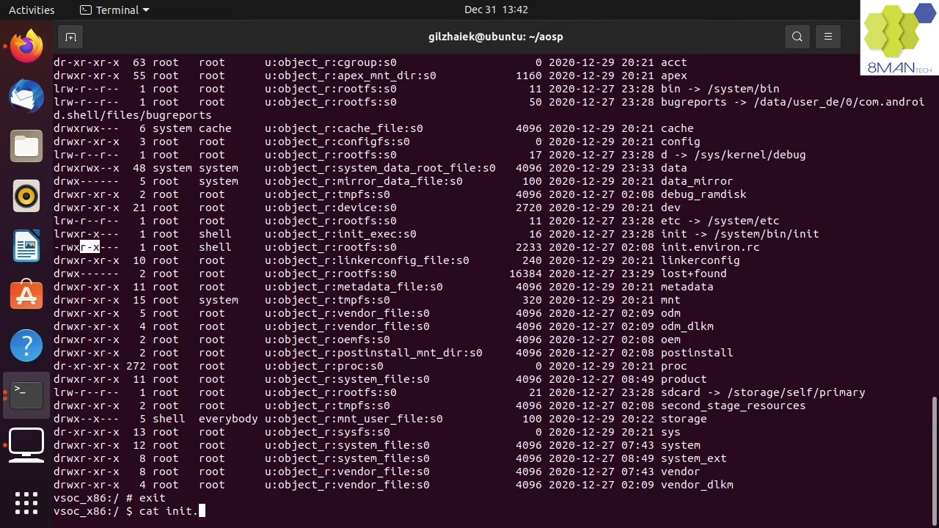
key("Return")
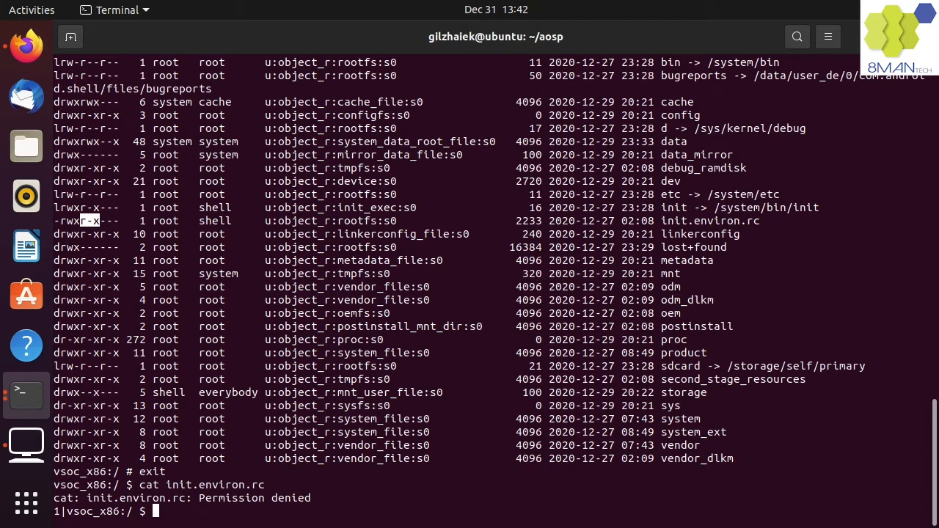
- Run dmesg and find the avc: denied read entry for cat on init.environ.rc, shell vs rootfs context
type("dmesg")
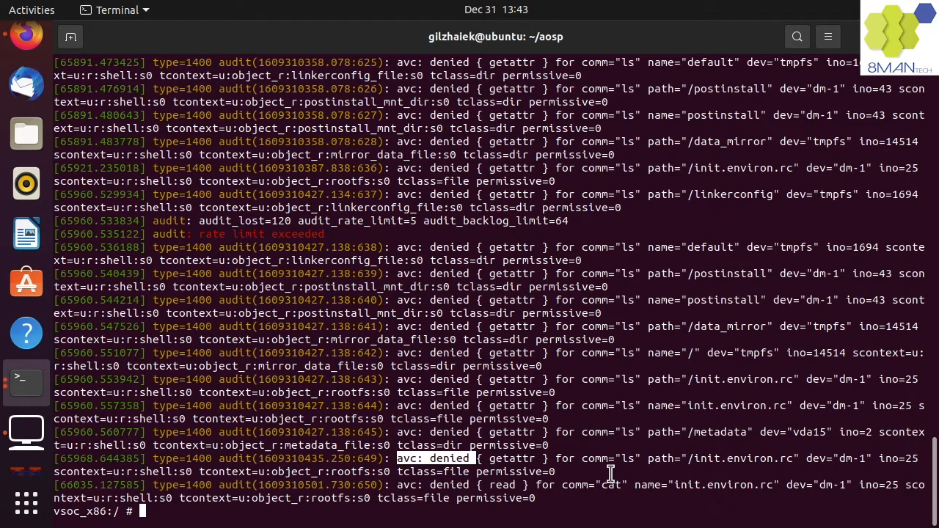
double_click(610, 484)
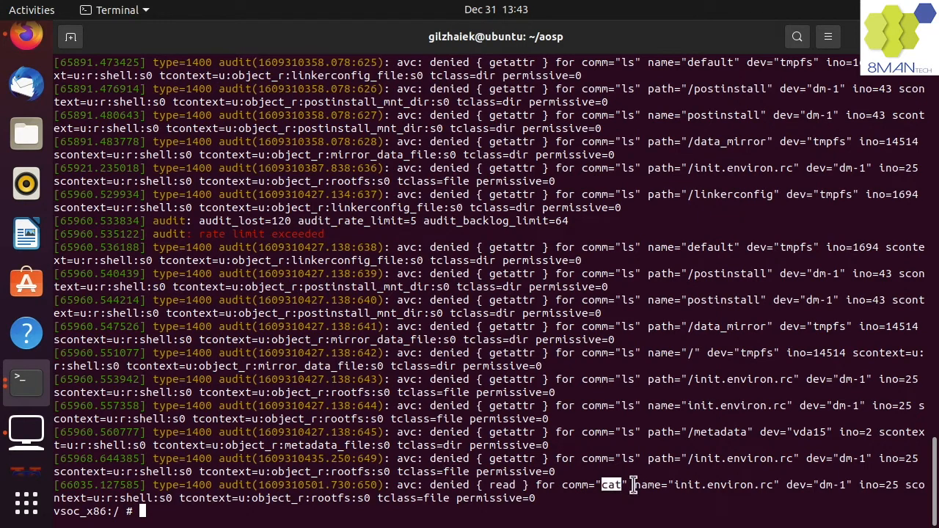